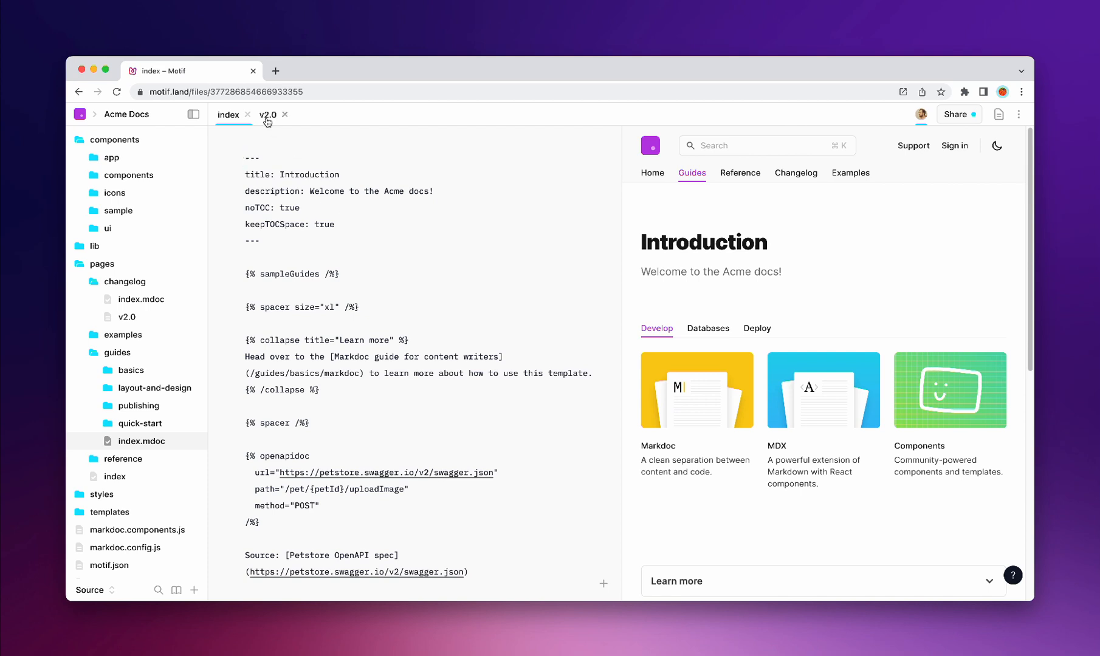
Accept the AI-generated Version 2.0 release notes on the v2.0 page and remove the prompt above them
click(267, 114)
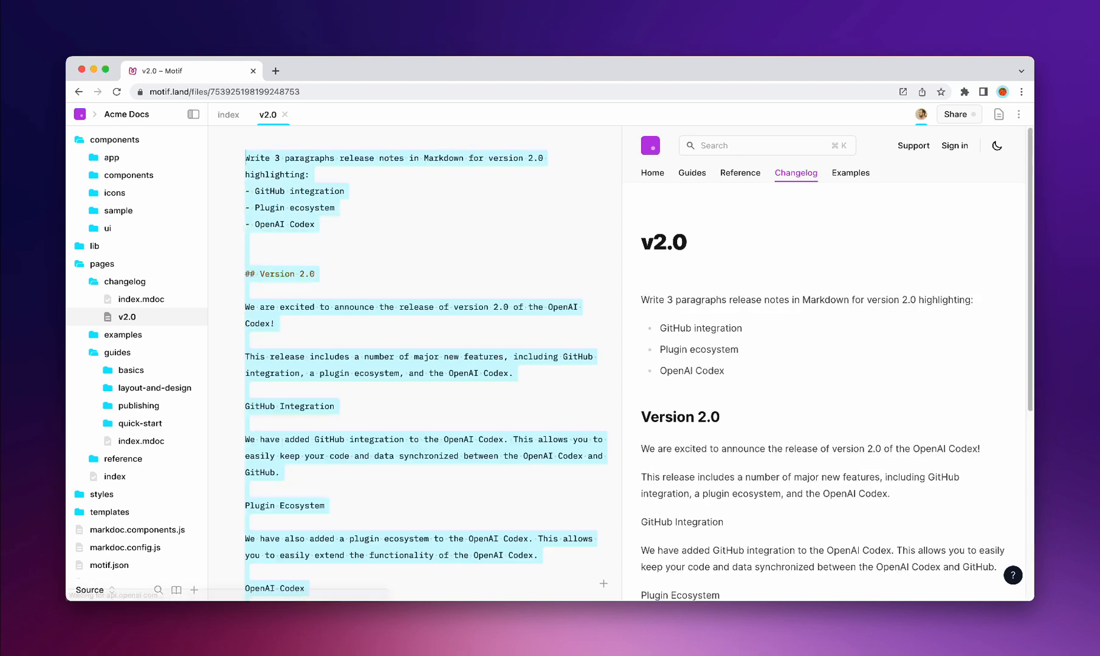
click(331, 273)
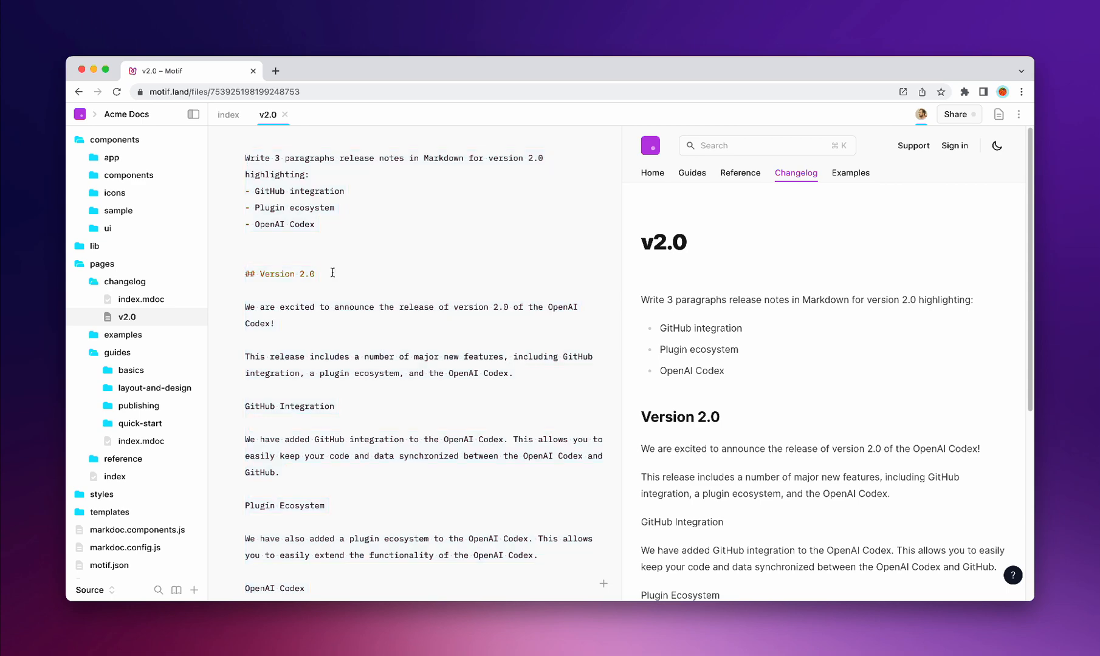
click(998, 114)
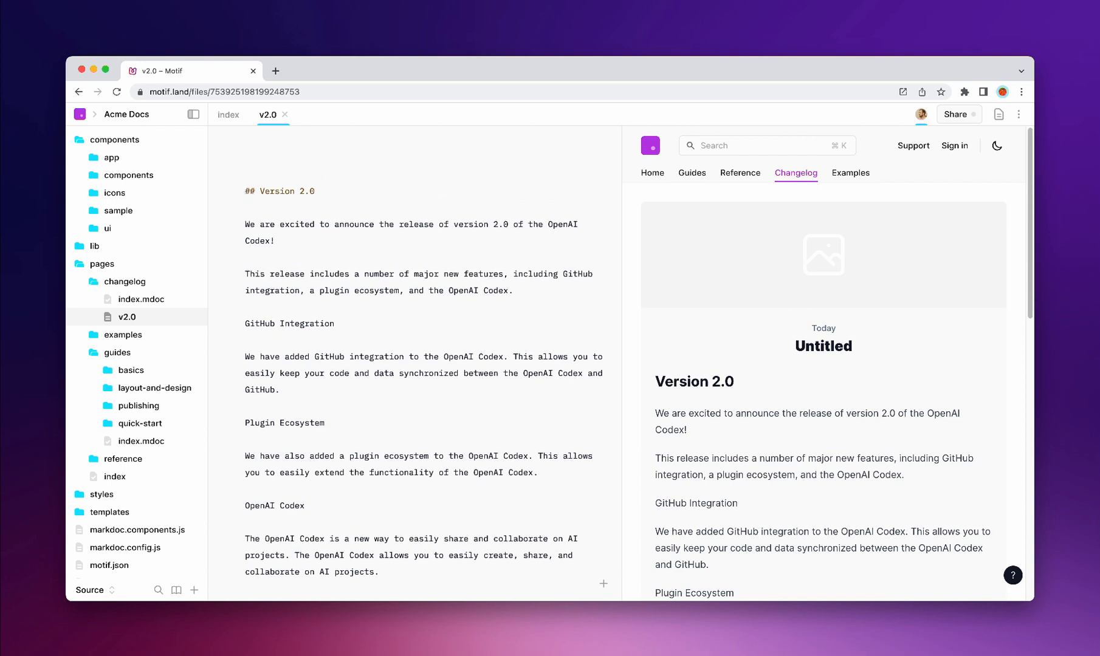
Prompt the AI for a Monet-style beach image and frontmatter with date 2022-11-18 and cover URL
text(insert image of a beach, in a Monet-style painting)
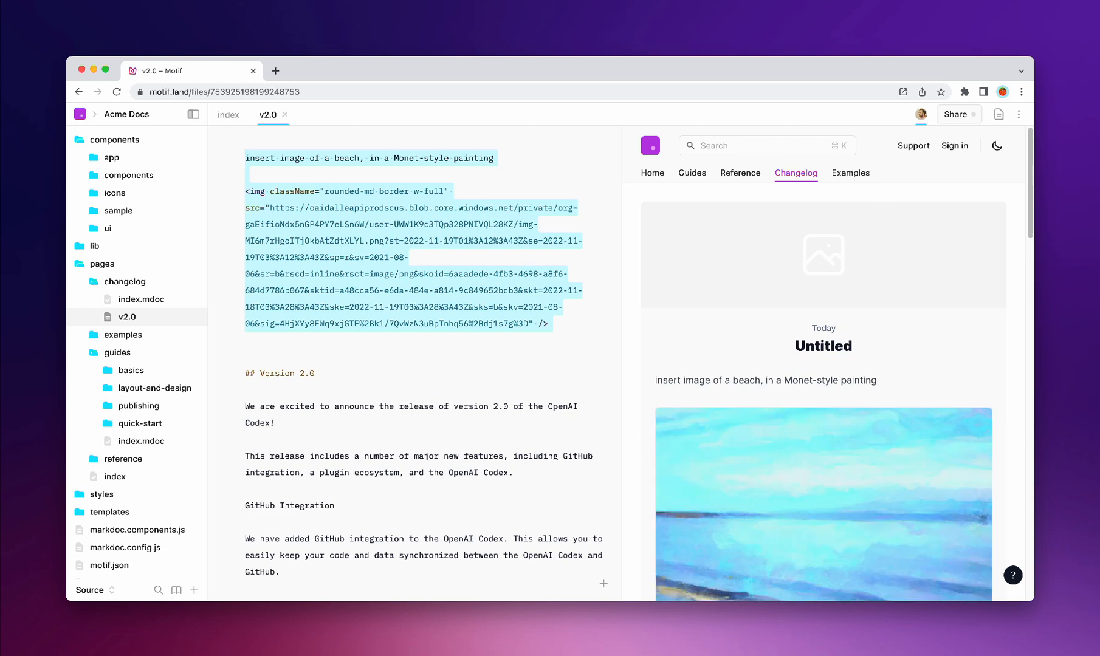
text(add a frontmatt)
text(Import the c)
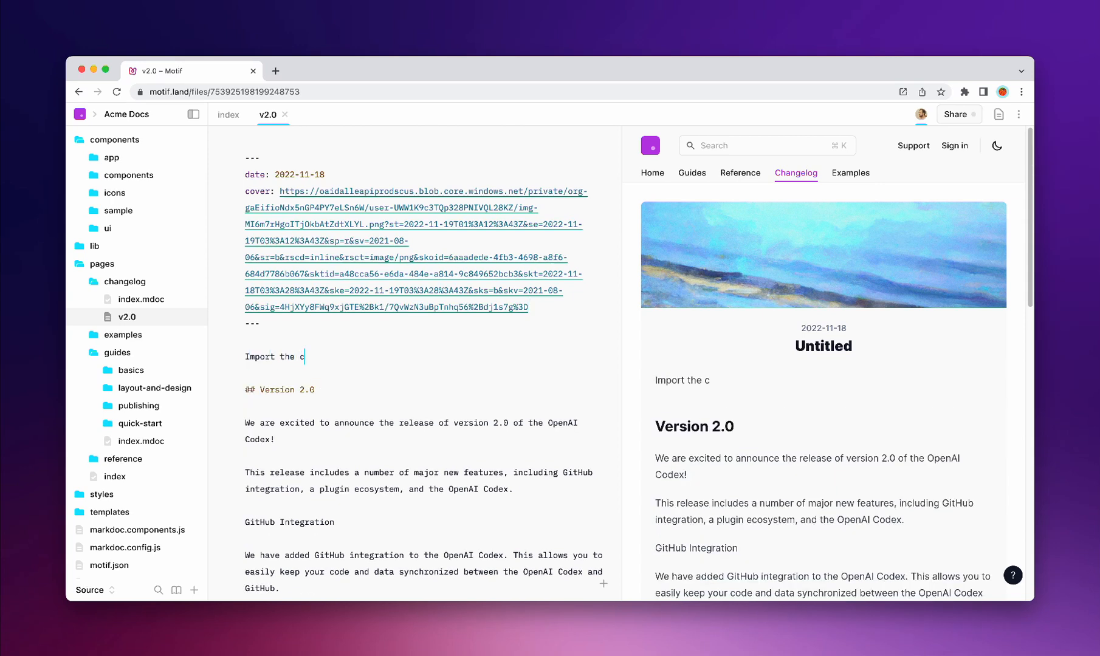
Prompt the AI to import the canvas-confetti package from Skypack as an ES module
text(anvas-confetti package from Skypack)
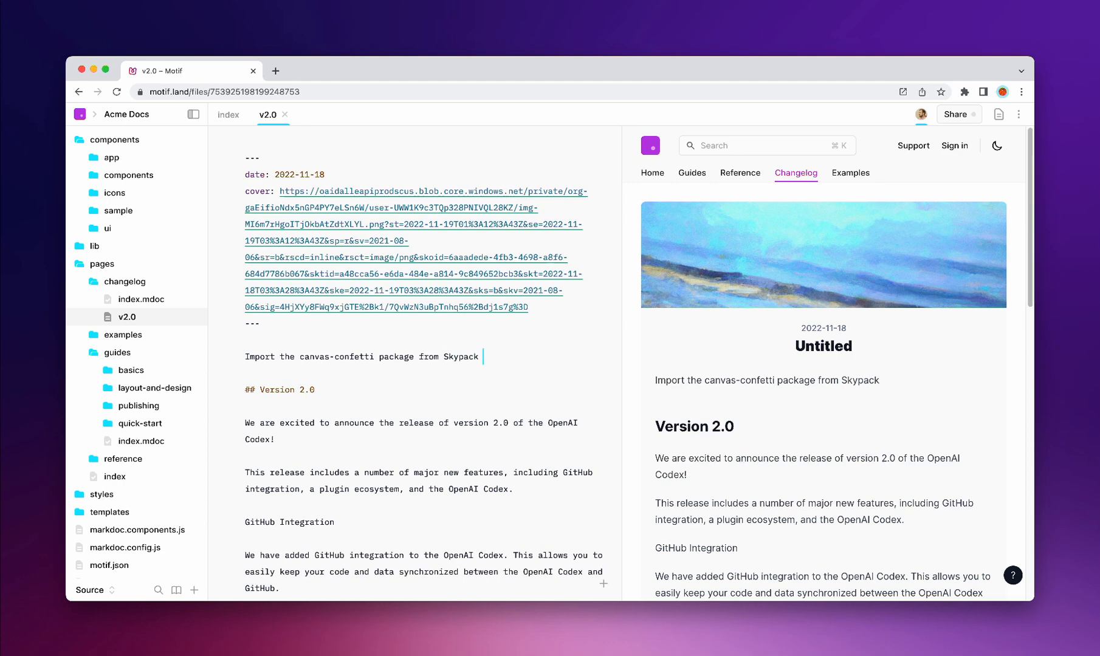
text(as an ES module.)
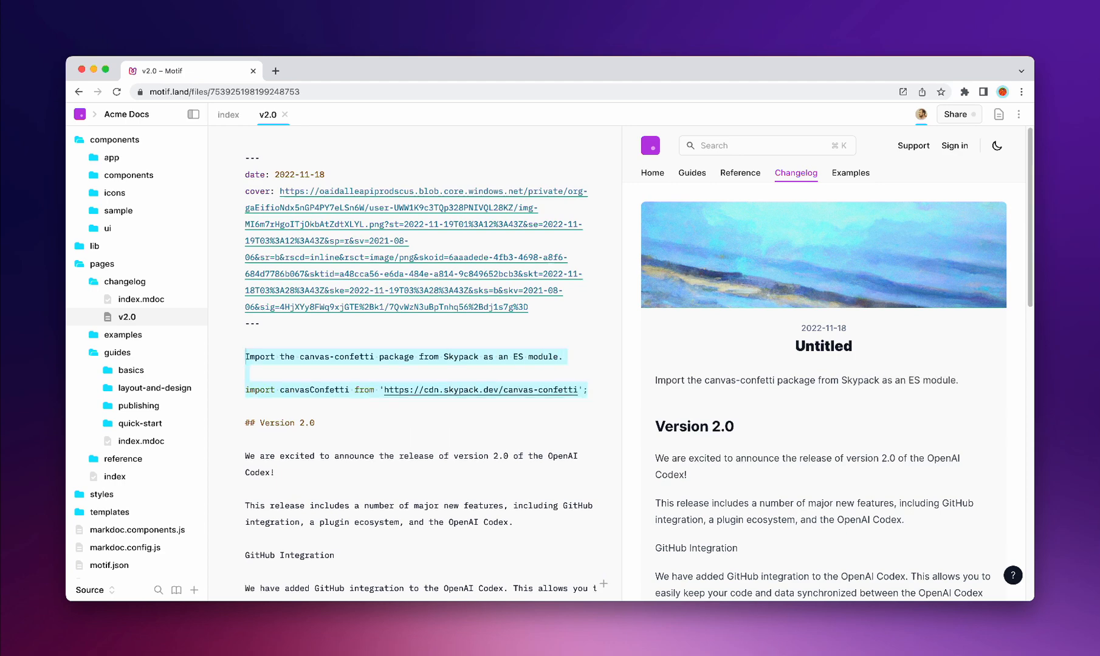
Prompt for a blue "Celebrate" JSX button with white text, rounded corners and 8 px padding, then clear the prompt
text(Write a JSX butt)
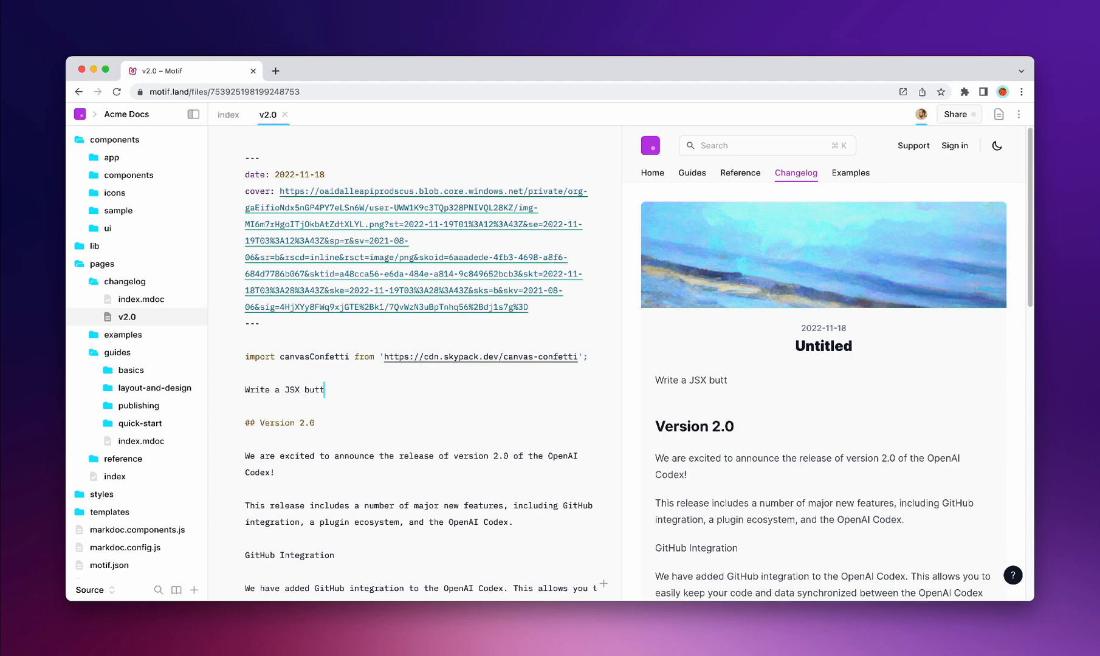
text(on component that says "Celebrate" with a blue background)
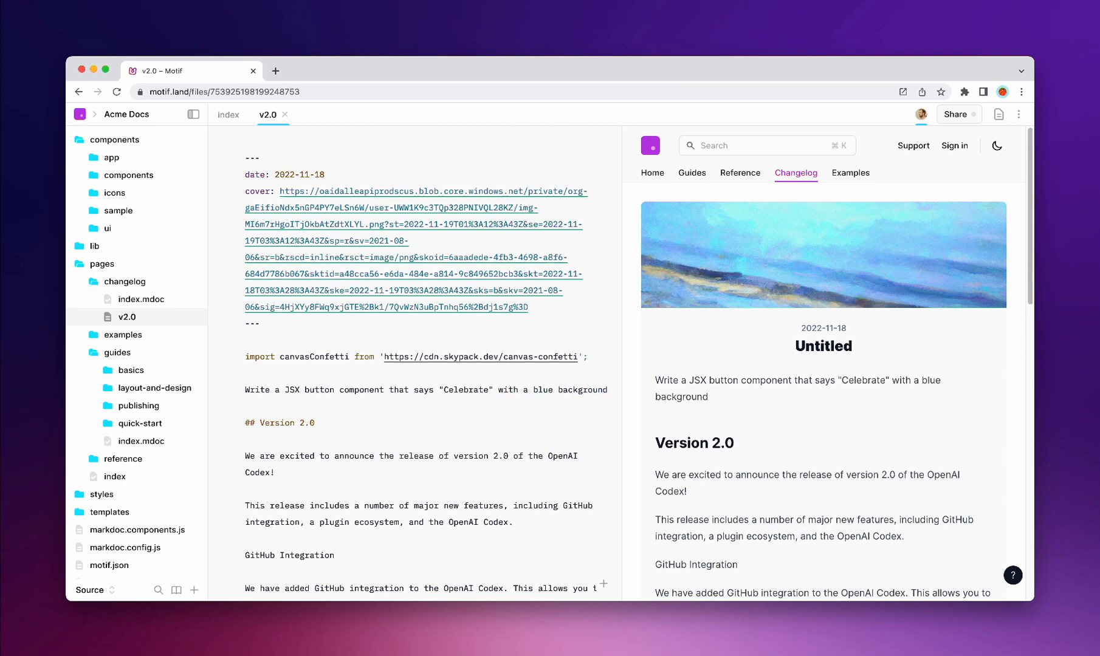
text(, white text and rounded corners, padding of 8 px, and make it trigger the 'canvasConfetti' function on click:)
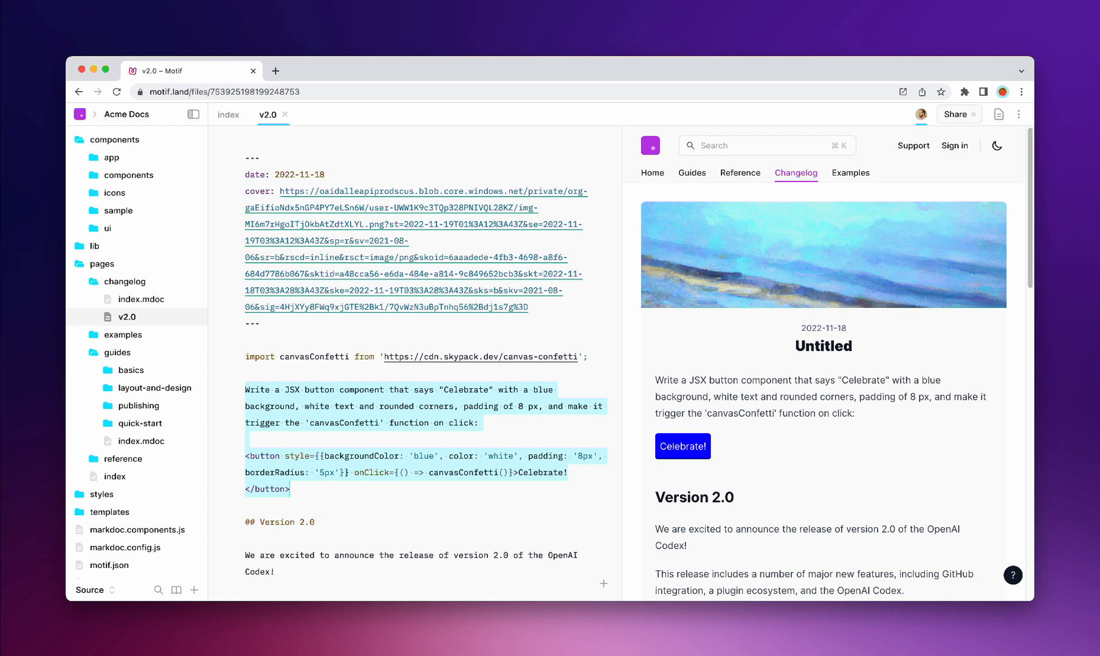
click(683, 446)
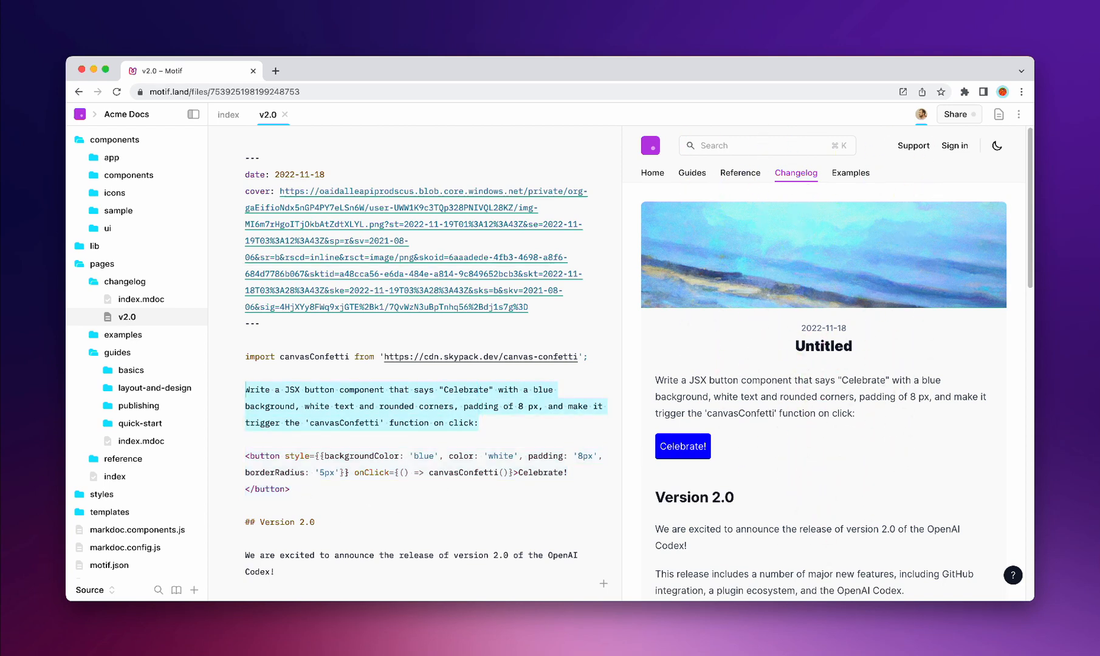
text(Insert a heading in MDX saying "Announcing v2" and a blockquote reading "This release rocks!)
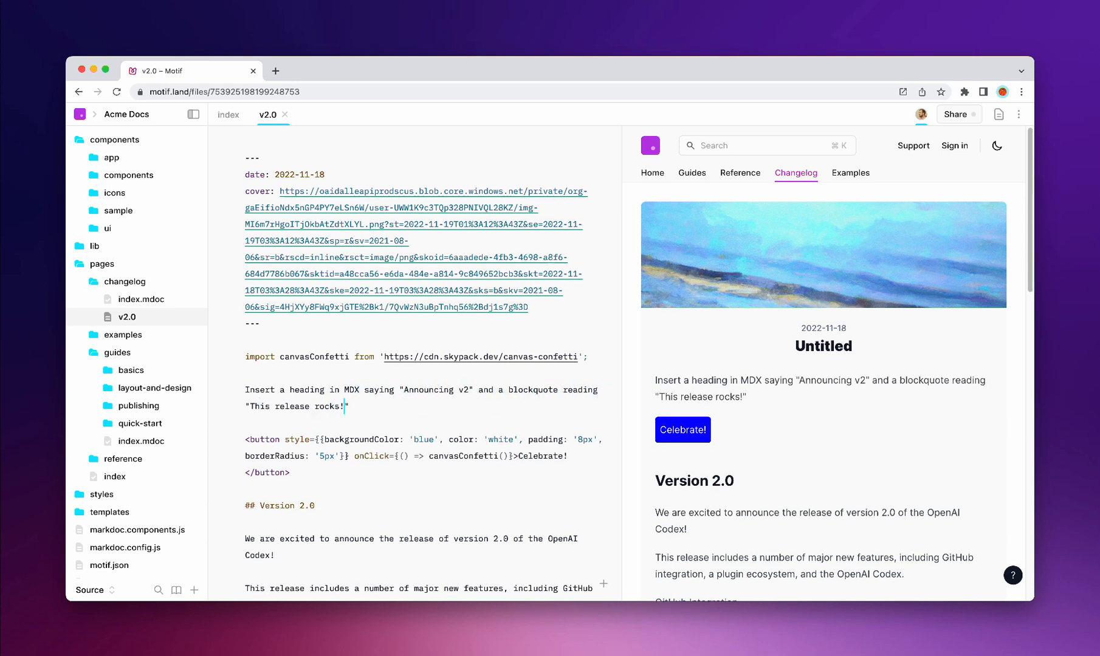
Add the '# Announcing v2' heading and view the renamed v2 page live in a new tab
text(# Announcing v2)
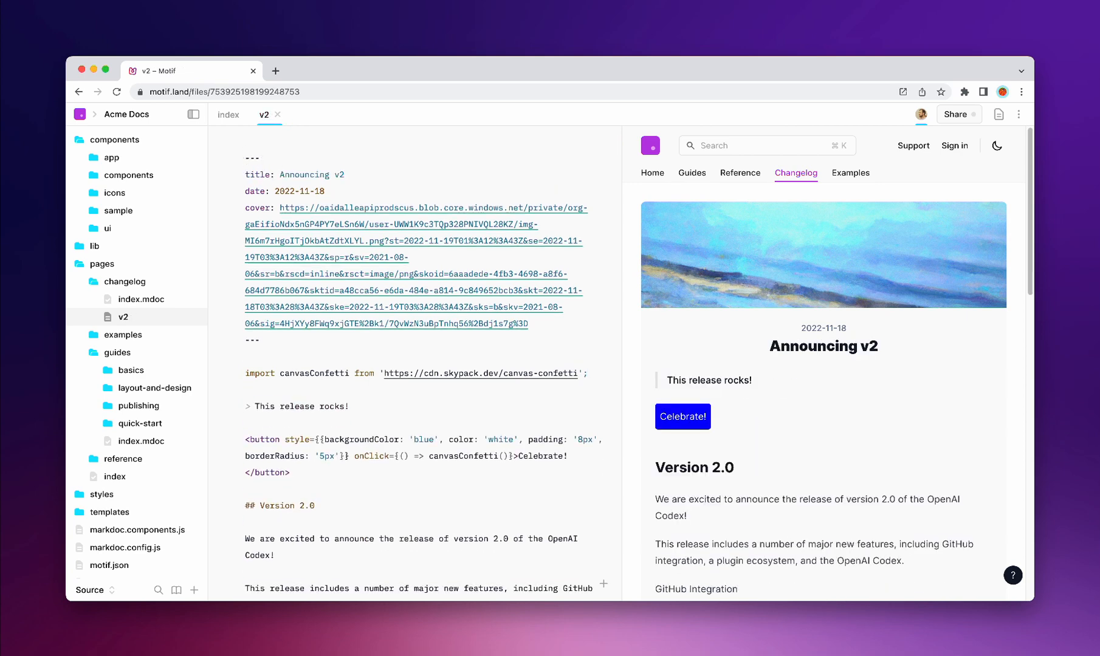
click(955, 114)
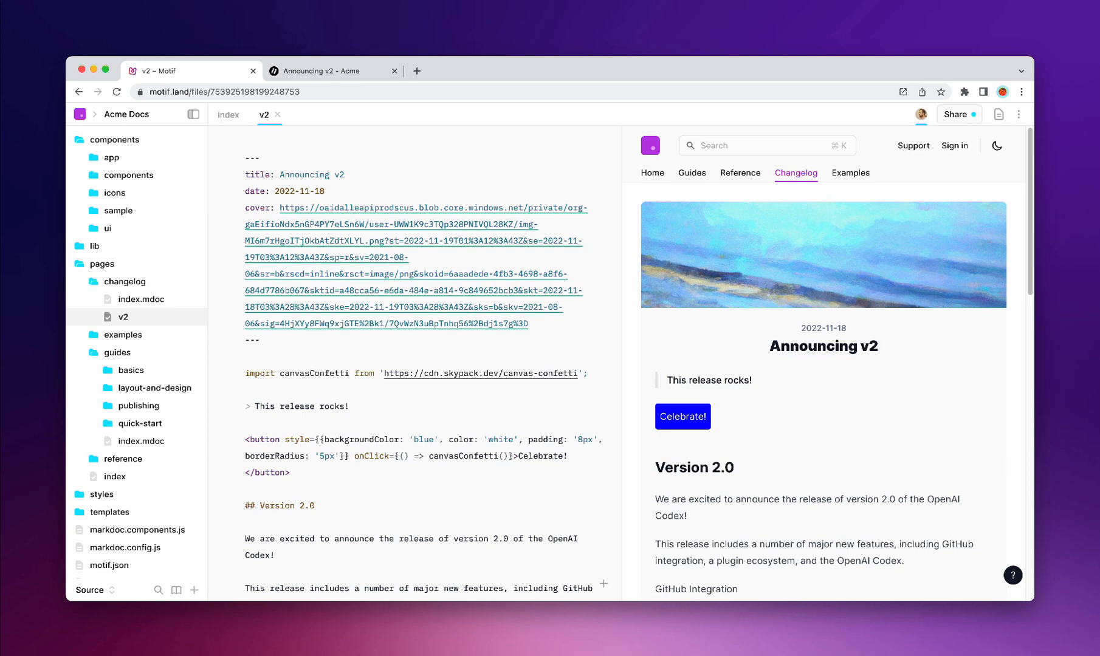
Insert the SearchInput project component via the inserter search 'sea'
text(sea)
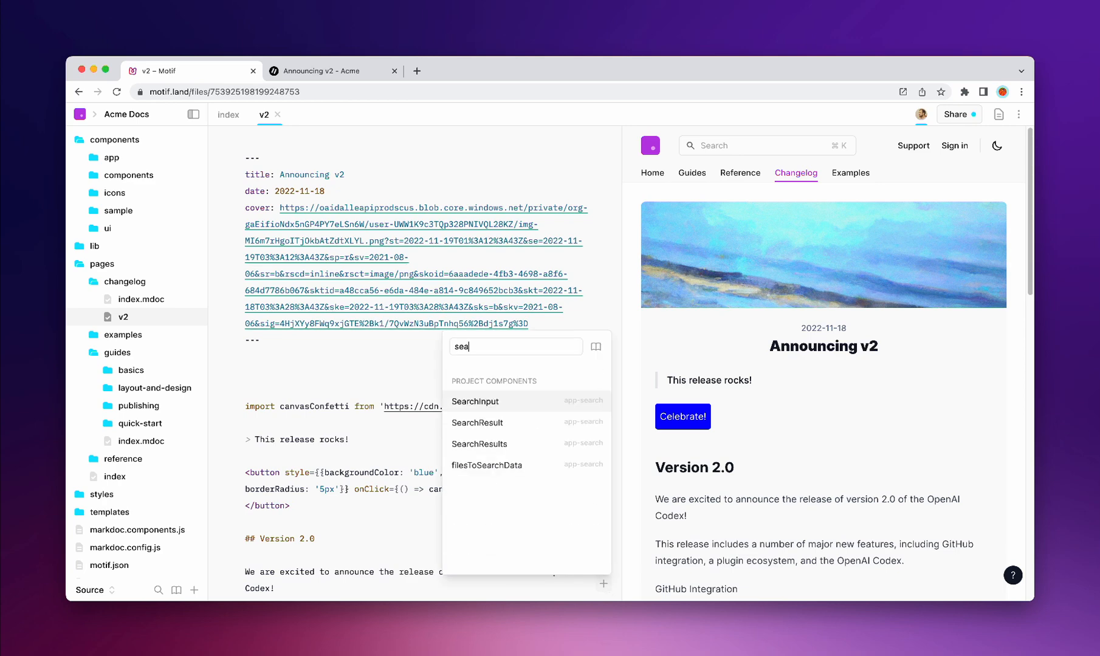
click(474, 401)
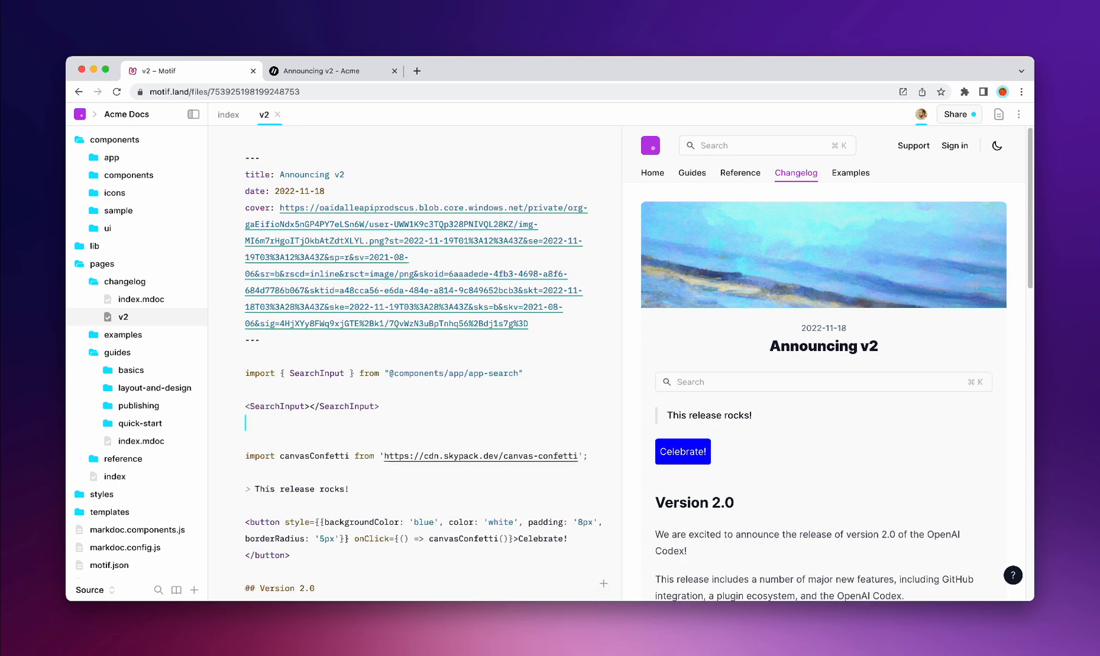